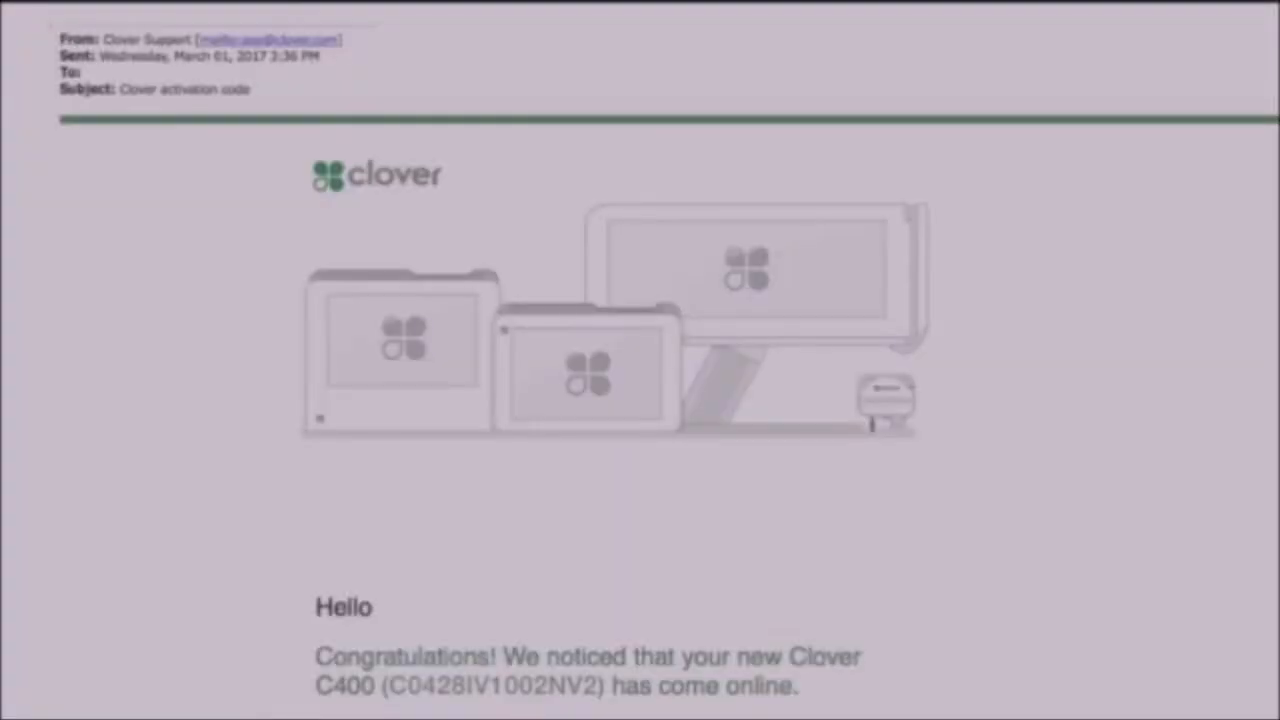
Enter the account password in the Clover login form and submit it
scroll(down, 3)
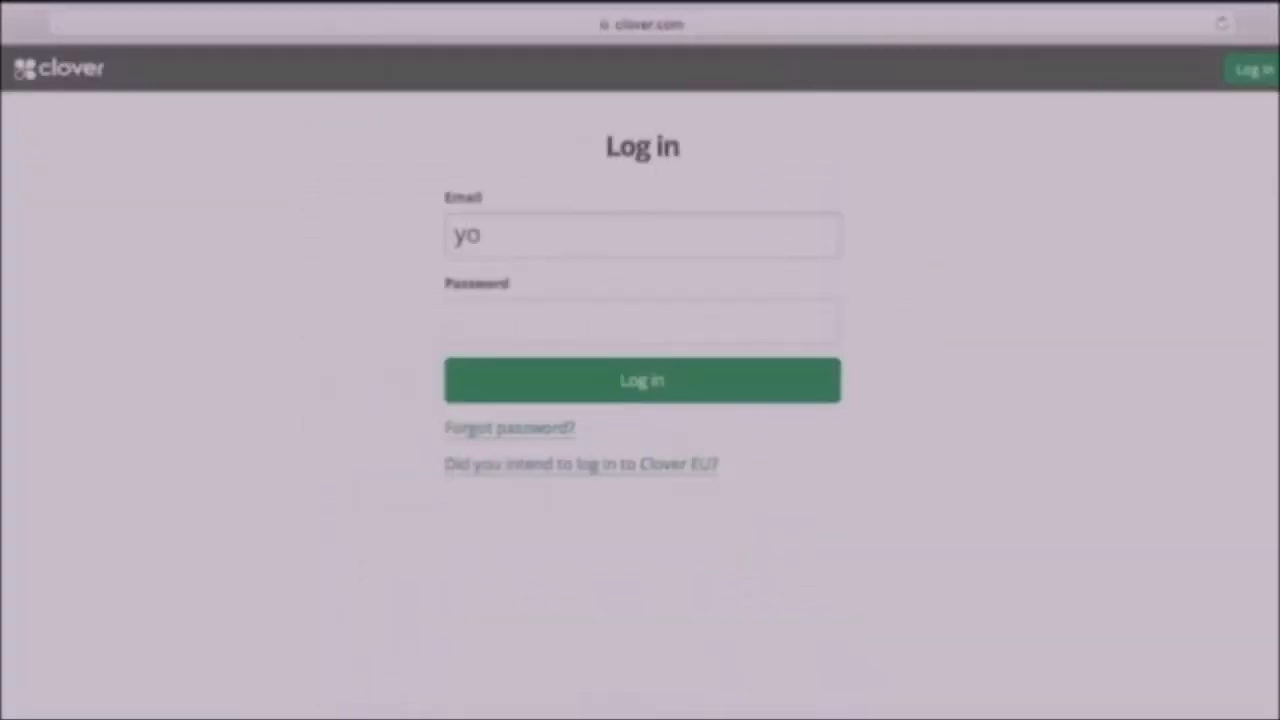
text(•••••)
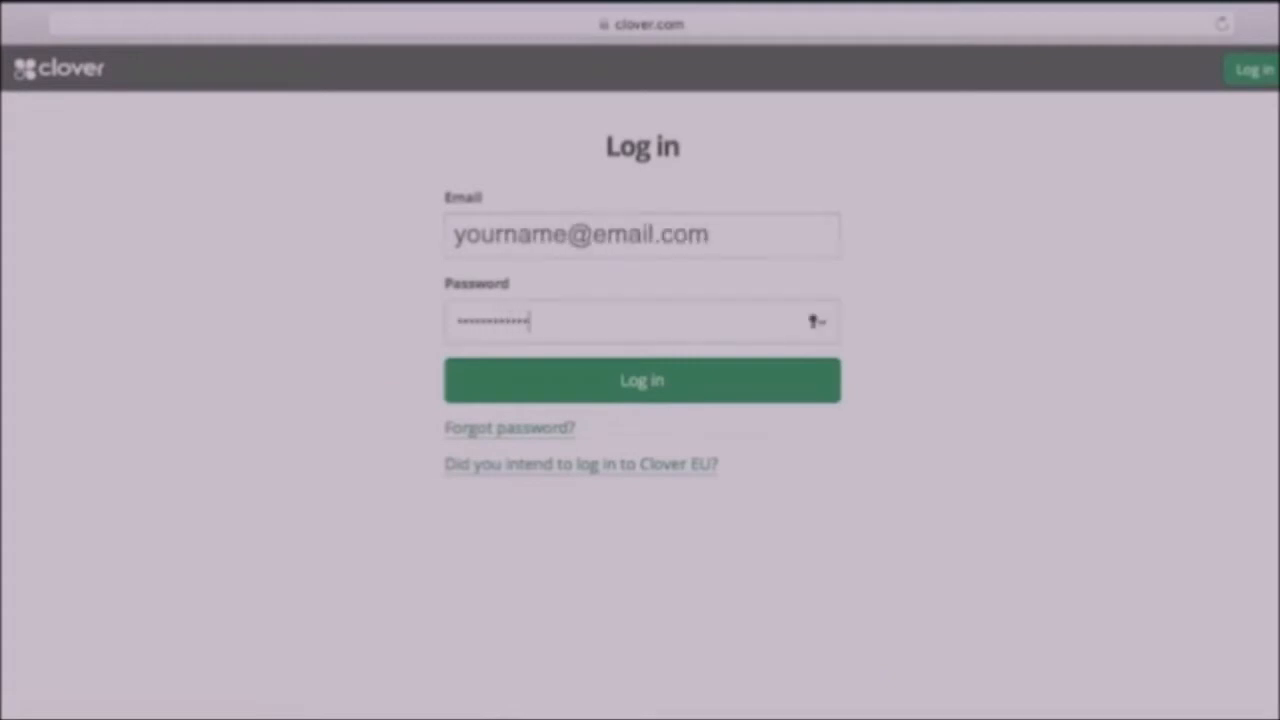
click(642, 380)
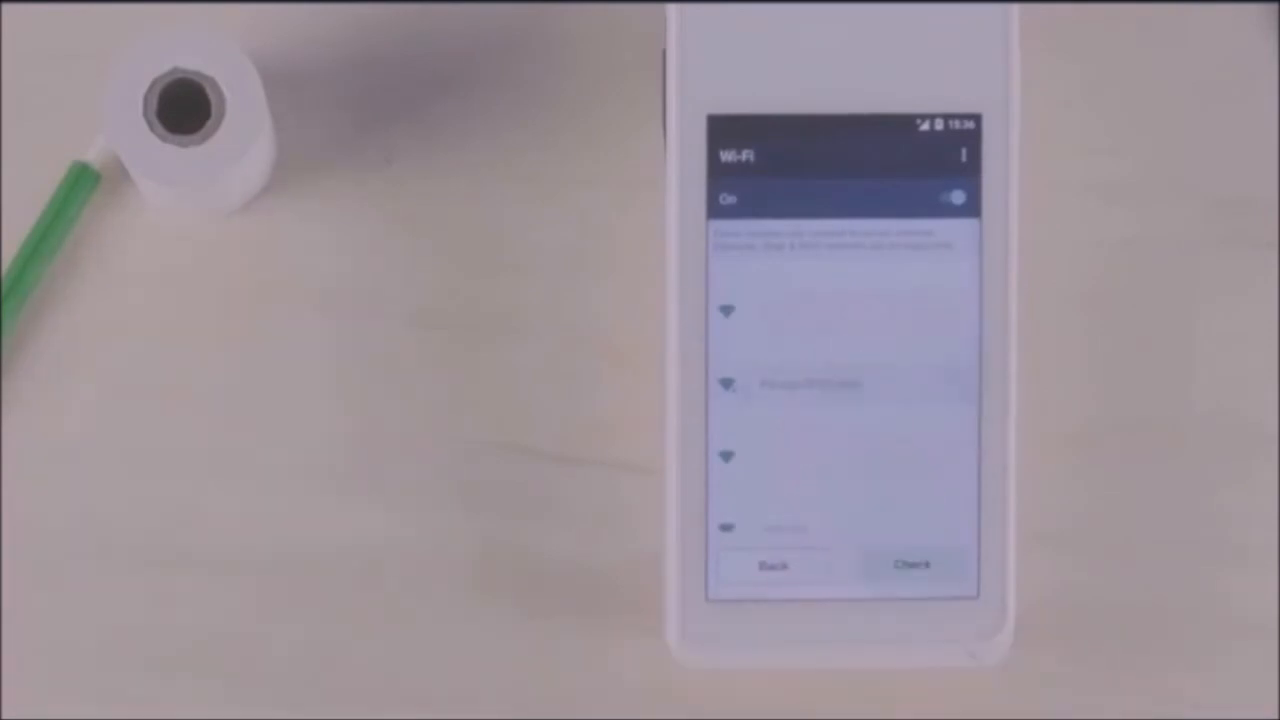
Choose a wireless network from the Flex's Wi-Fi list
click(825, 384)
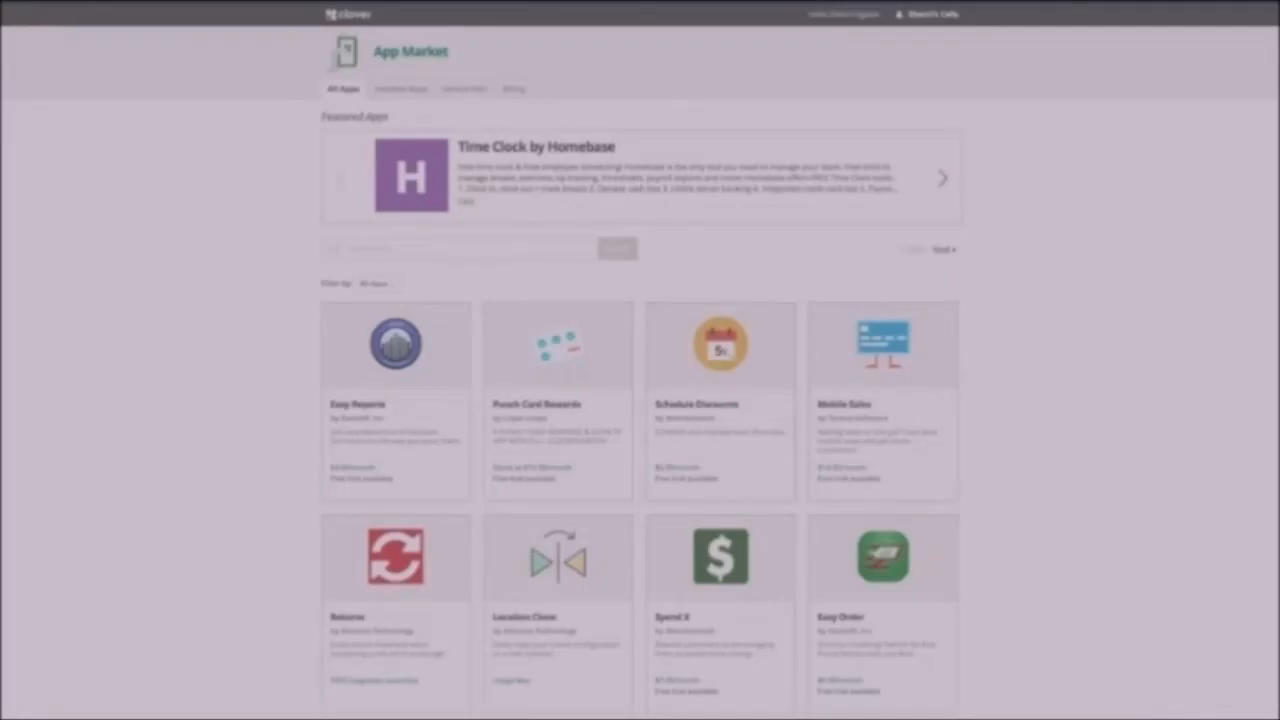
Scroll the All Apps grid and select the Insights tile
scroll(down, 3)
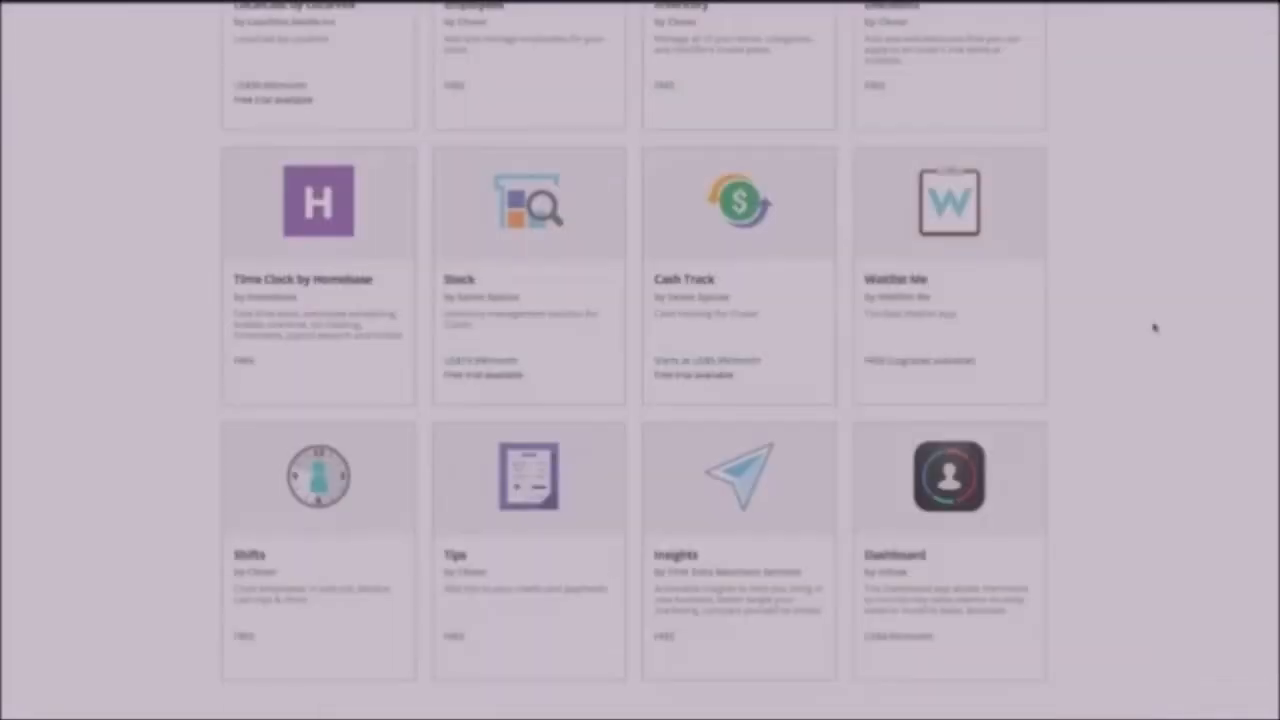
scroll(down, 3)
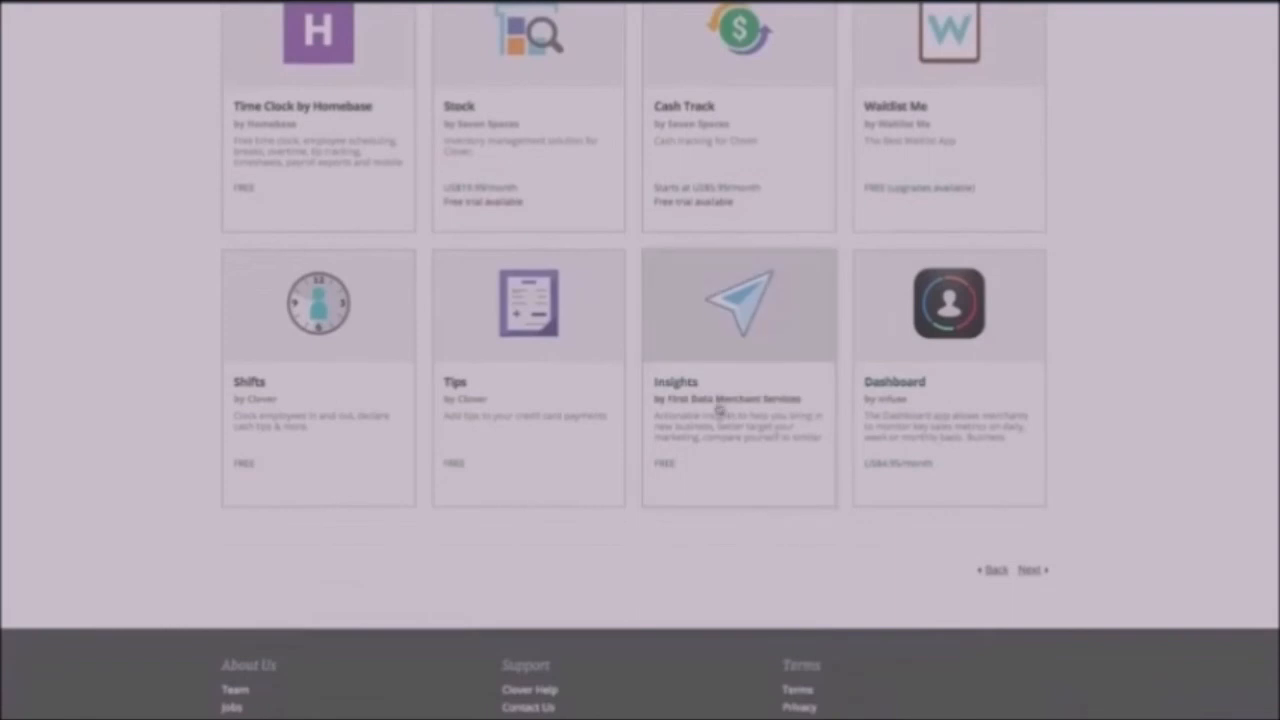
click(738, 305)
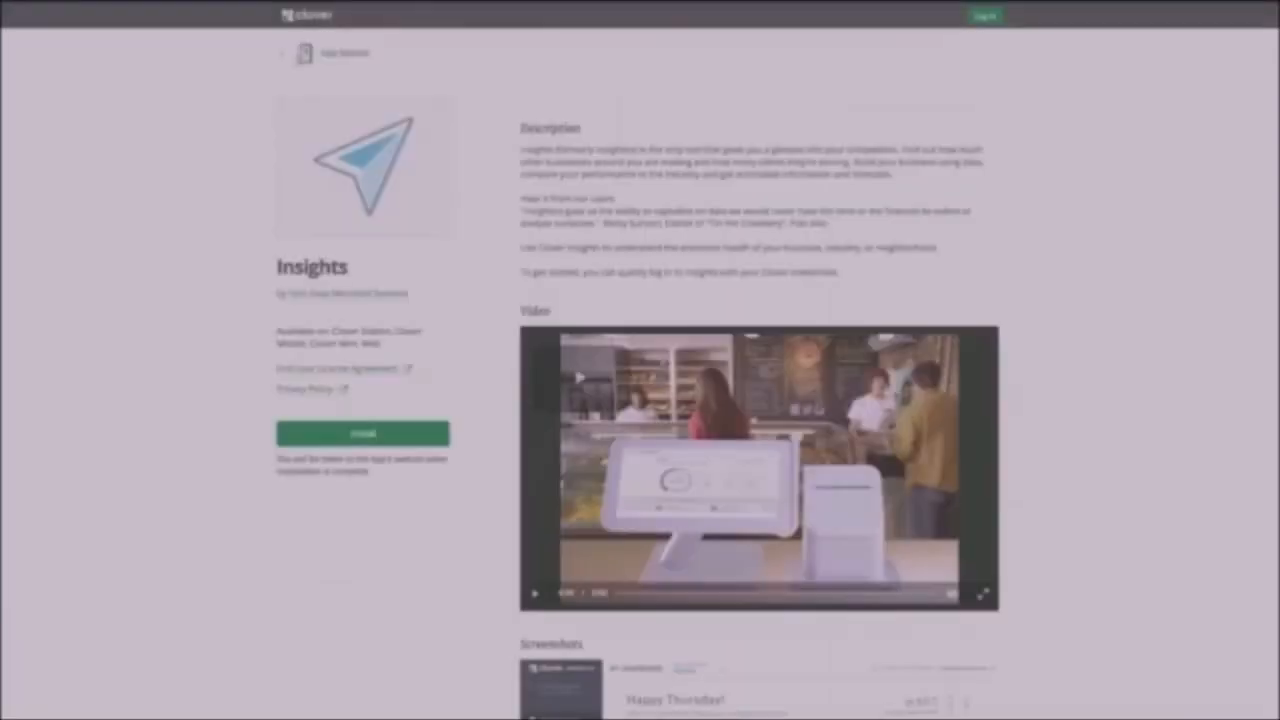